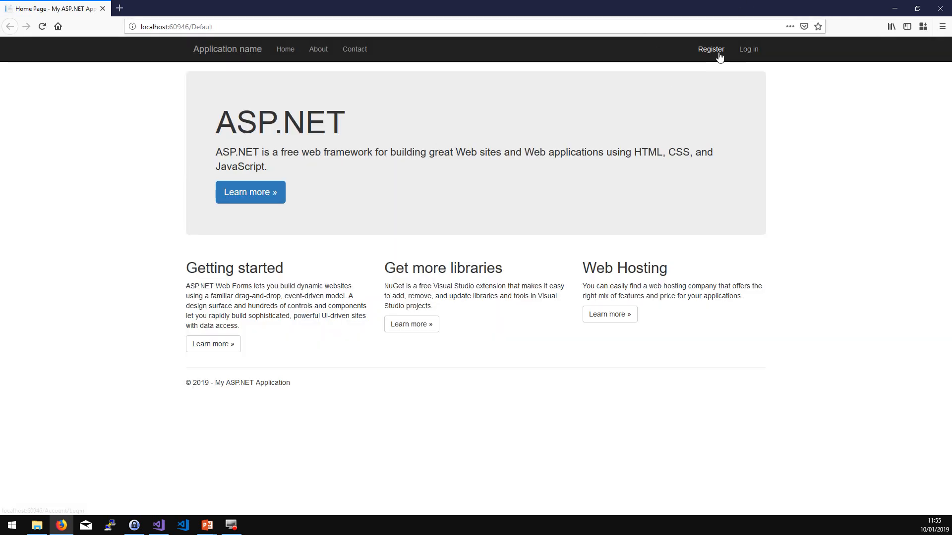
{"action": "mouse_move", "coordinate": [699, 61]}
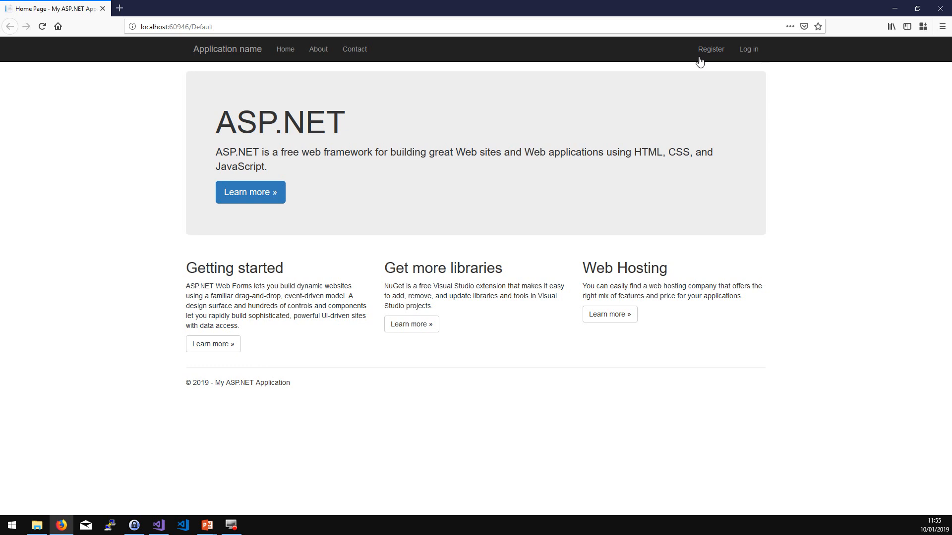
{"action": "mouse_move", "coordinate": [105, 147]}
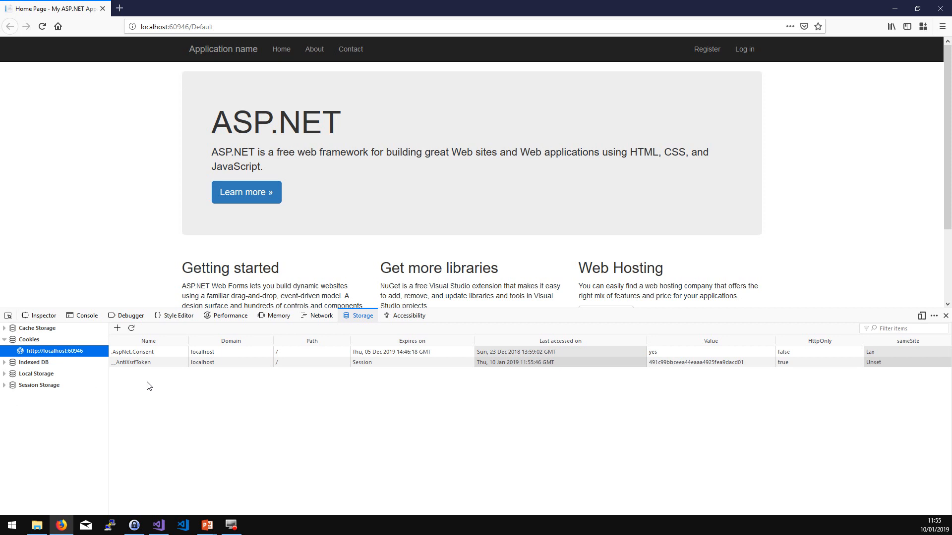
{"action": "mouse_move", "coordinate": [156, 355]}
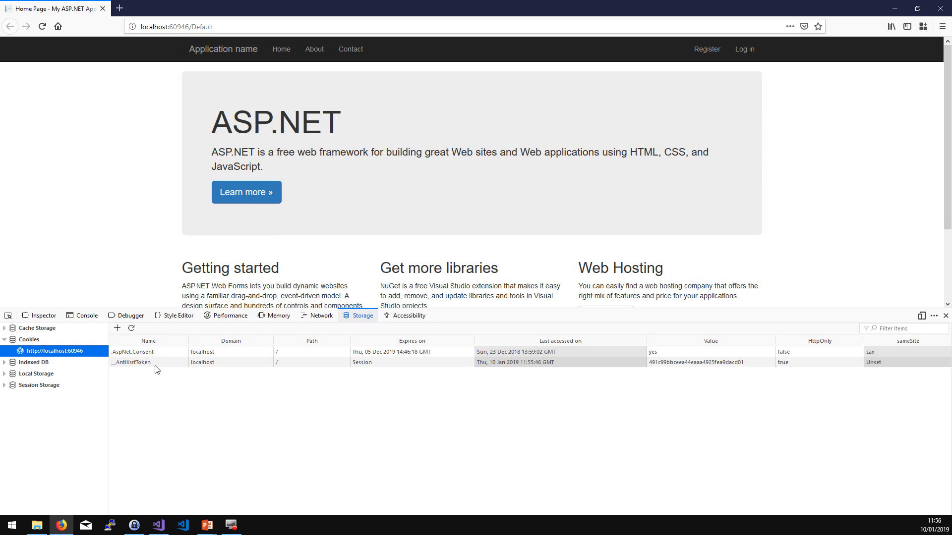
{"action": "mouse_move", "coordinate": [136, 370]}
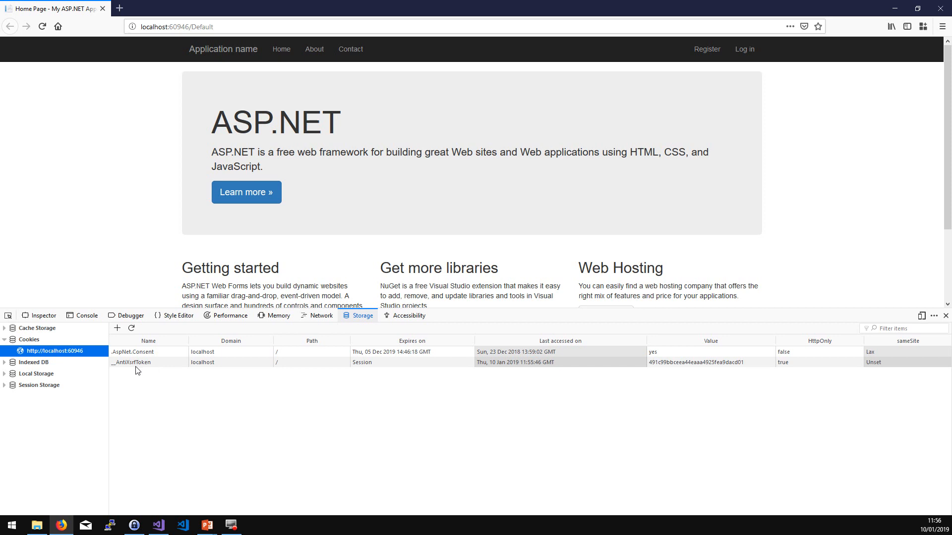
{"action": "mouse_move", "coordinate": [129, 366]}
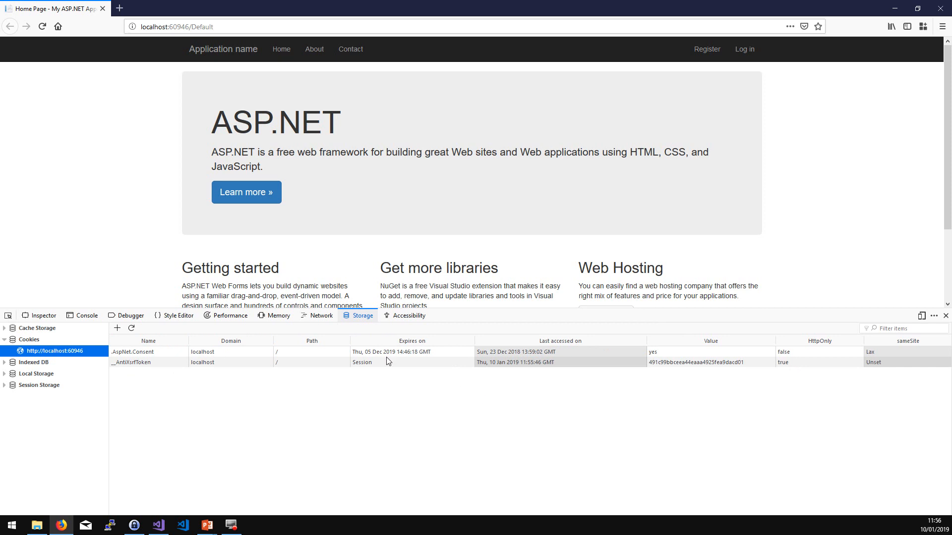
{"action": "mouse_move", "coordinate": [744, 49]}
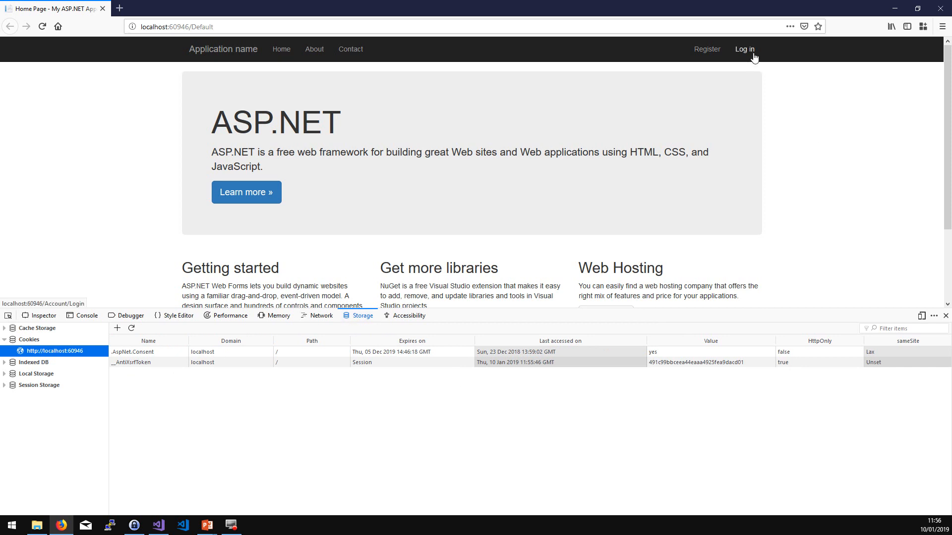
{"action": "left_click", "coordinate": [743, 49]}
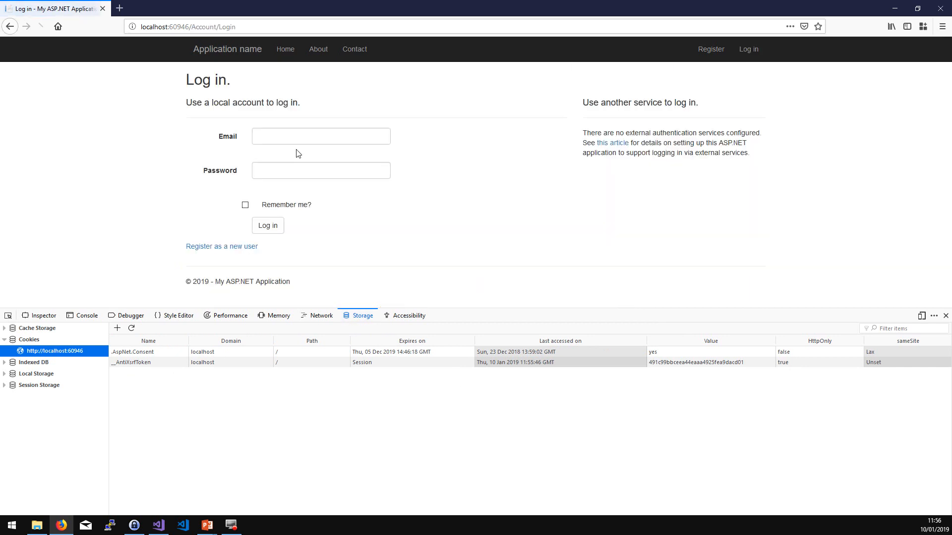
{"action": "type", "text": "luke@example.com"}
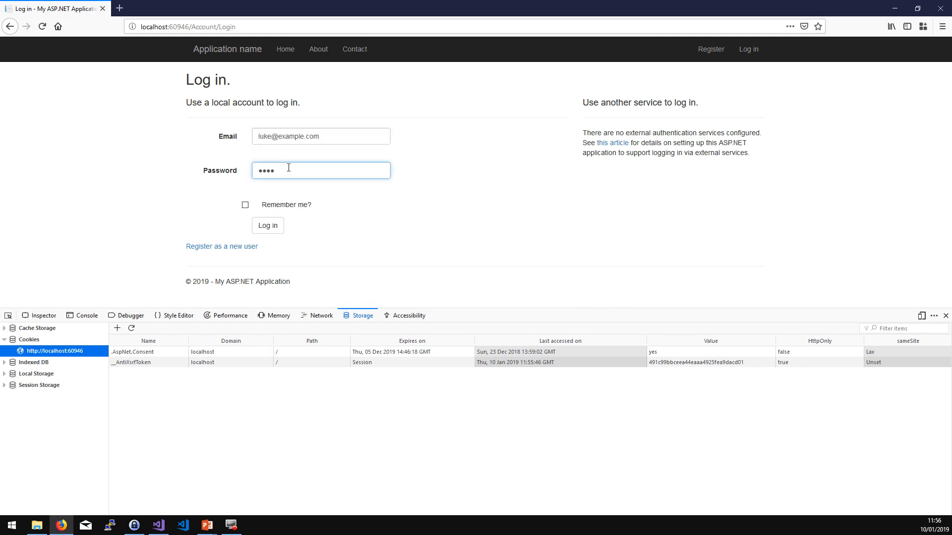
{"action": "key", "text": "Backspace"}
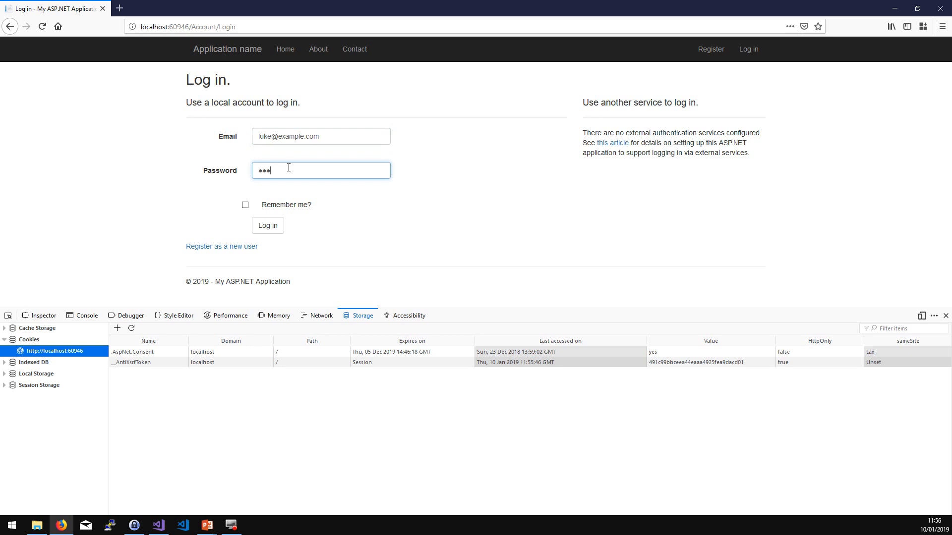
{"action": "type", "text": "password"}
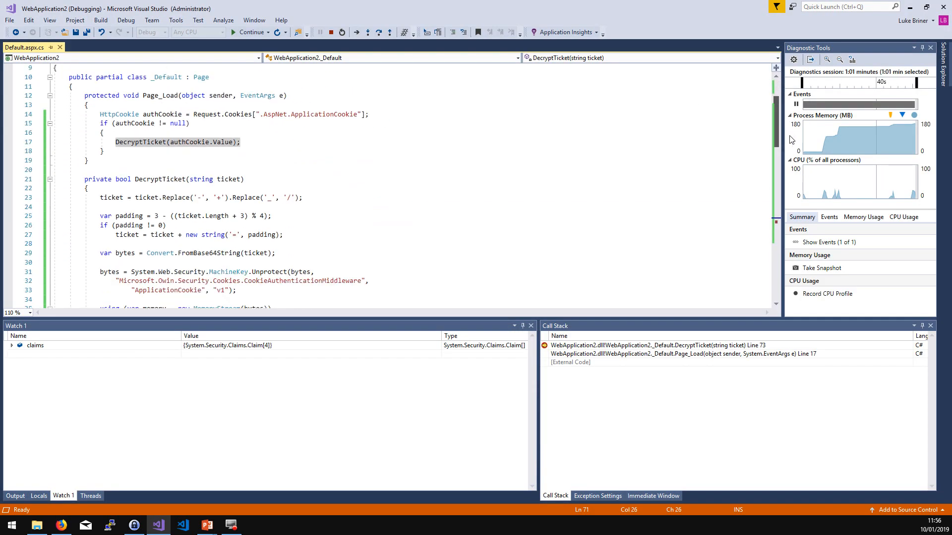
- Scroll to the DecryptTicket breakpoint and expand the claims array in Watch 1
{"action": "scroll", "scroll_direction": "down", "scroll_amount": 3}
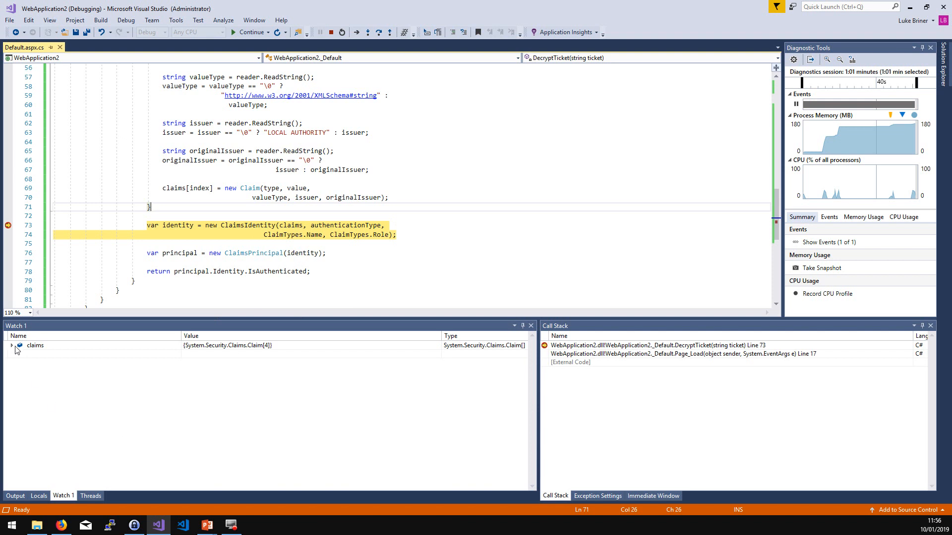
{"action": "left_click", "coordinate": [11, 346]}
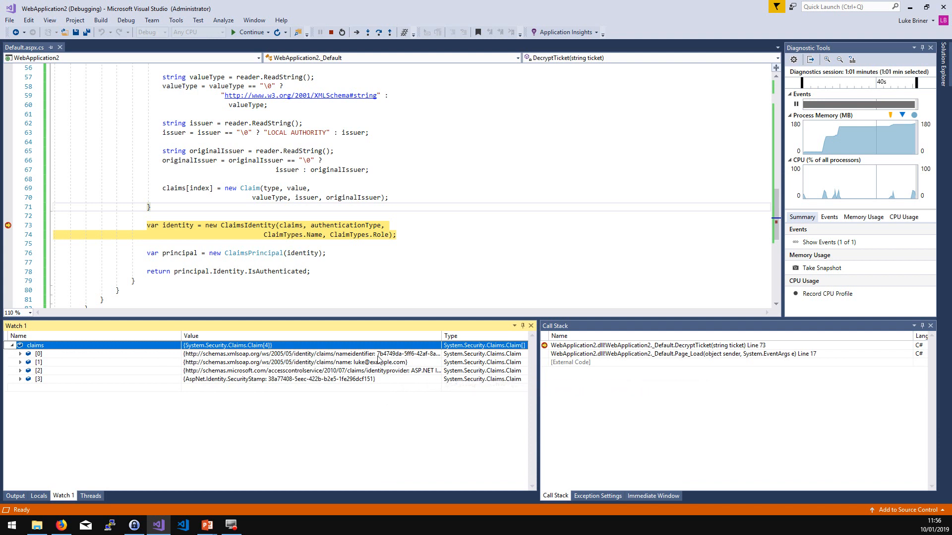
{"action": "mouse_move", "coordinate": [435, 230]}
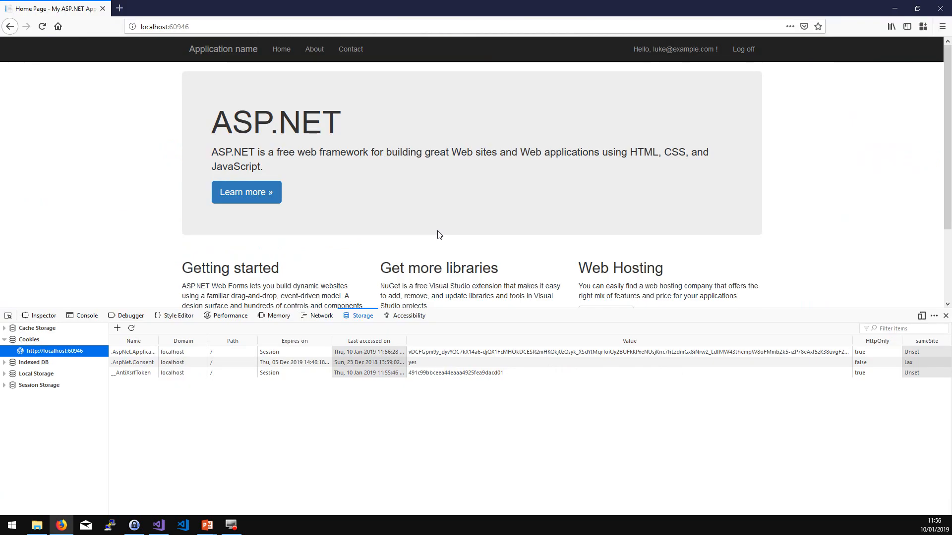
{"action": "mouse_move", "coordinate": [675, 49]}
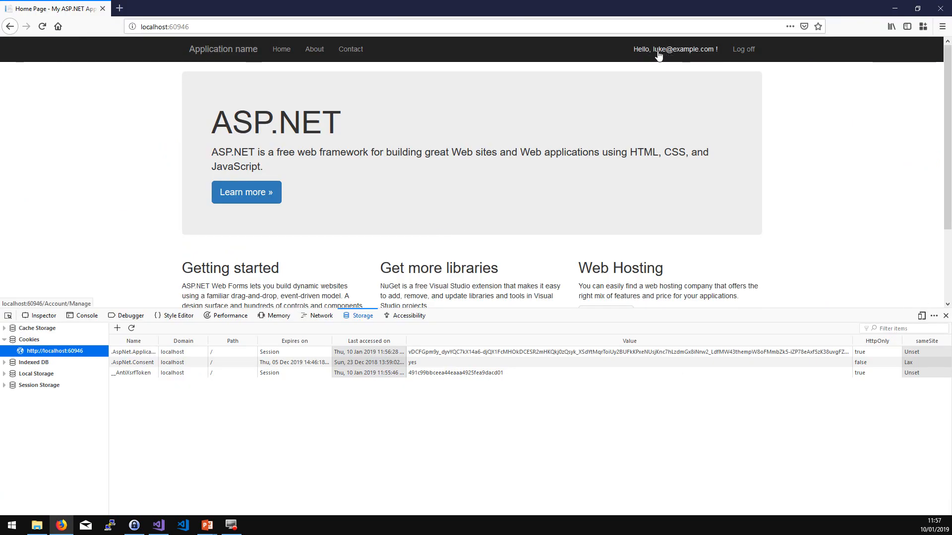
{"action": "mouse_move", "coordinate": [684, 42]}
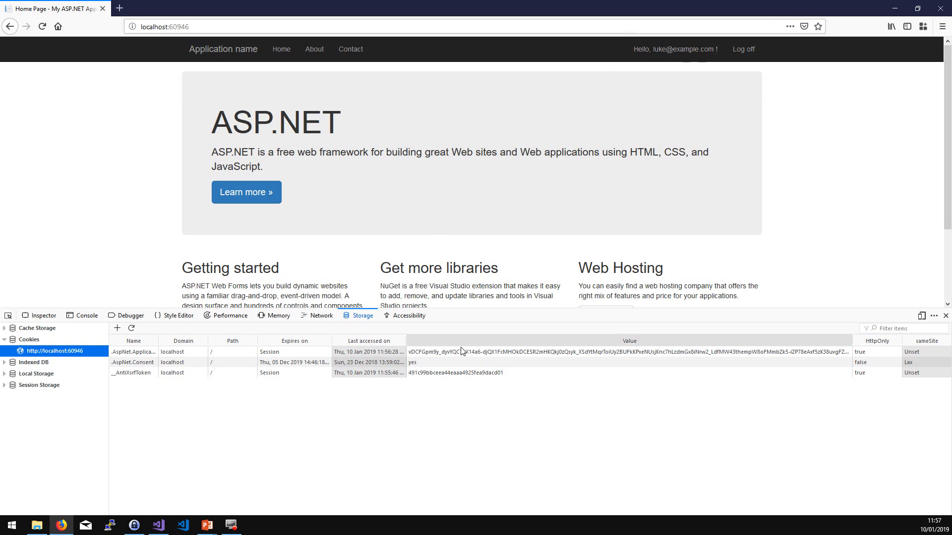
- Select the .AspNet.ApplicationCookie row in Firefox's Storage panel to view its details
{"action": "left_click", "coordinate": [132, 352]}
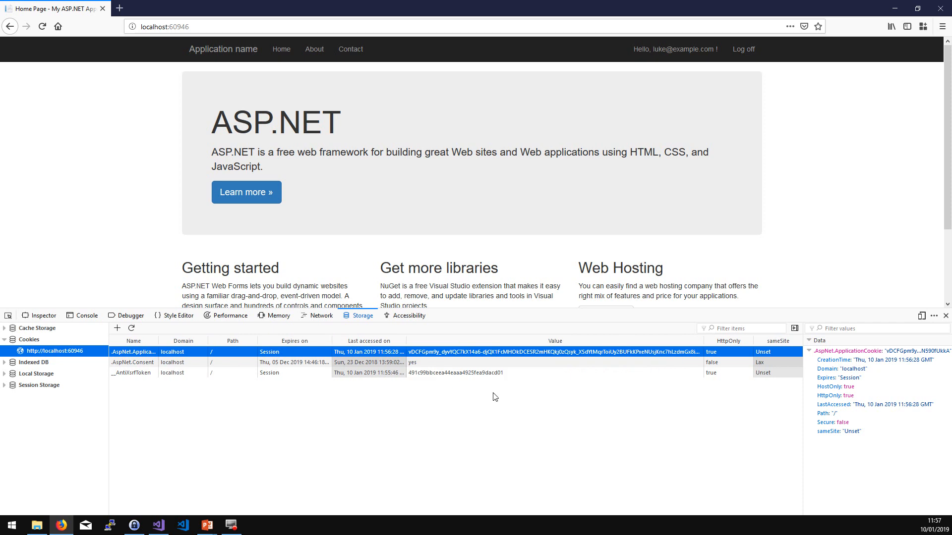
{"action": "mouse_move", "coordinate": [521, 356]}
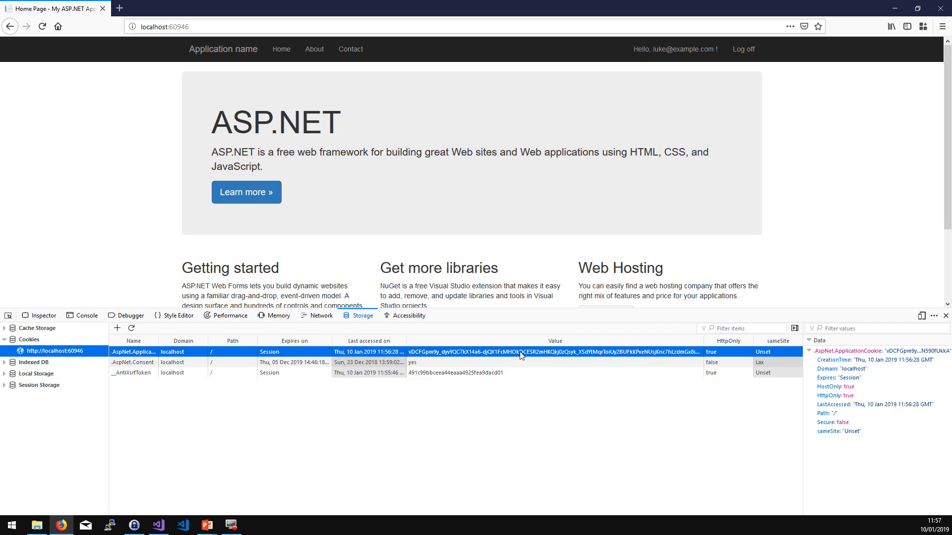
{"action": "mouse_move", "coordinate": [648, 358]}
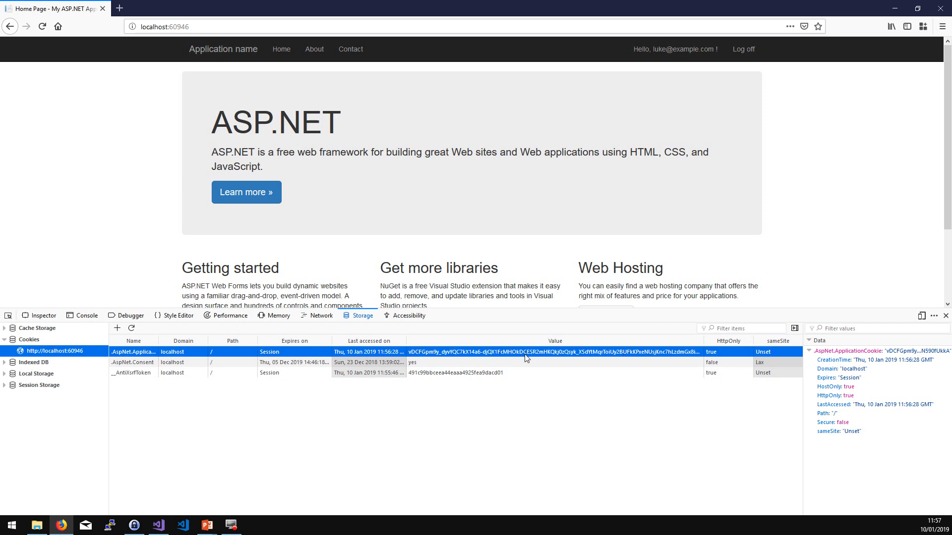
{"action": "mouse_move", "coordinate": [676, 50]}
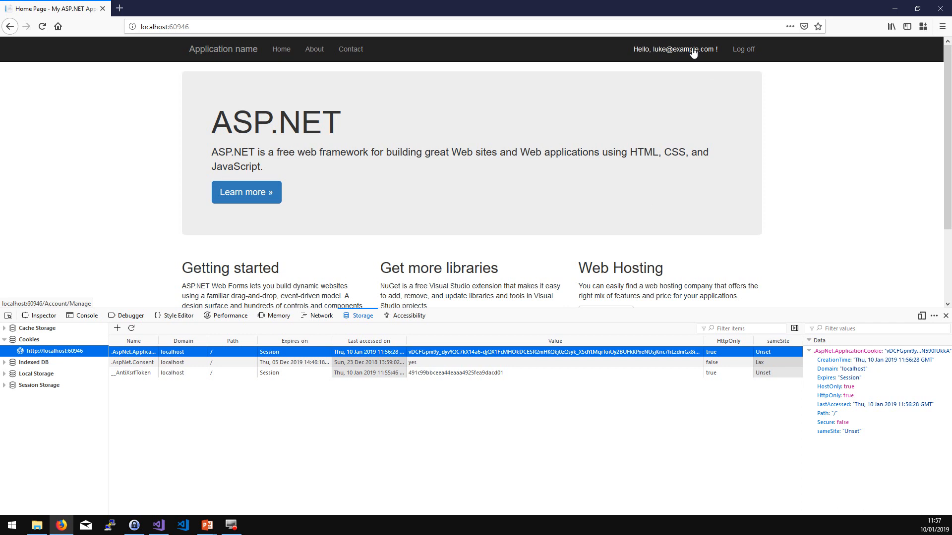
{"action": "mouse_move", "coordinate": [514, 353]}
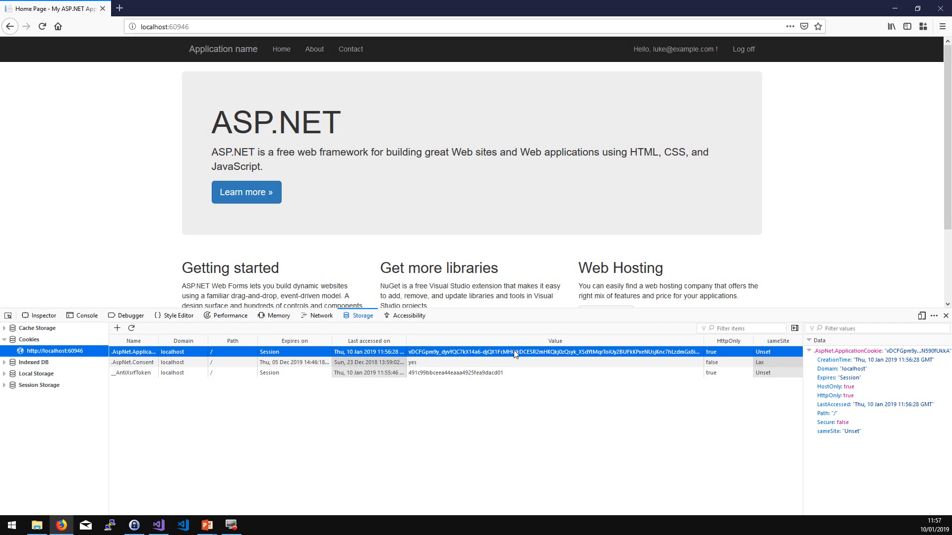
{"action": "mouse_move", "coordinate": [530, 328]}
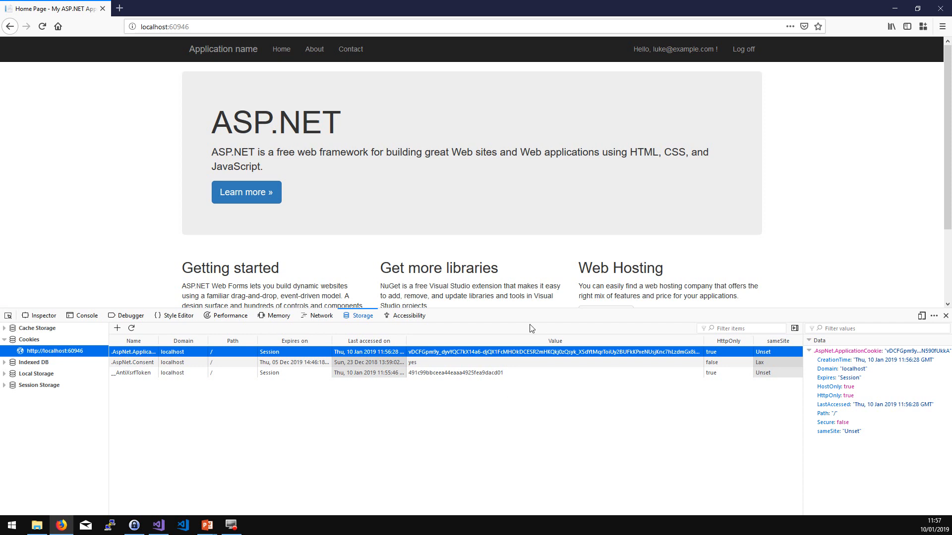
{"action": "mouse_move", "coordinate": [189, 503]}
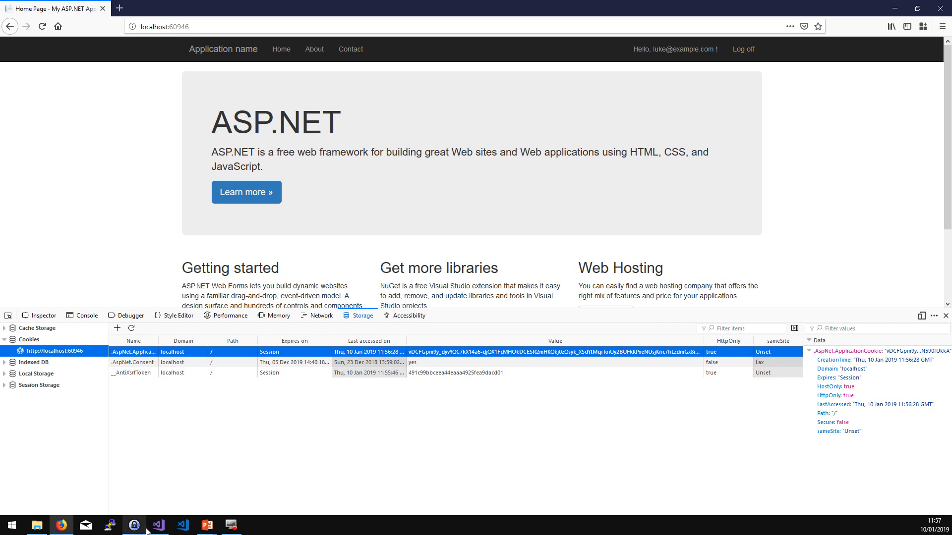
{"action": "mouse_move", "coordinate": [711, 176]}
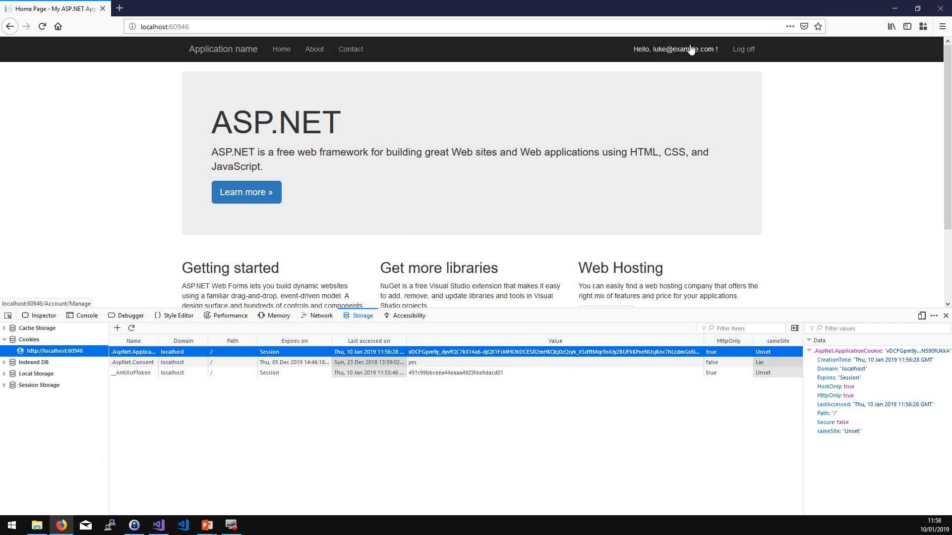
{"action": "mouse_move", "coordinate": [845, 152]}
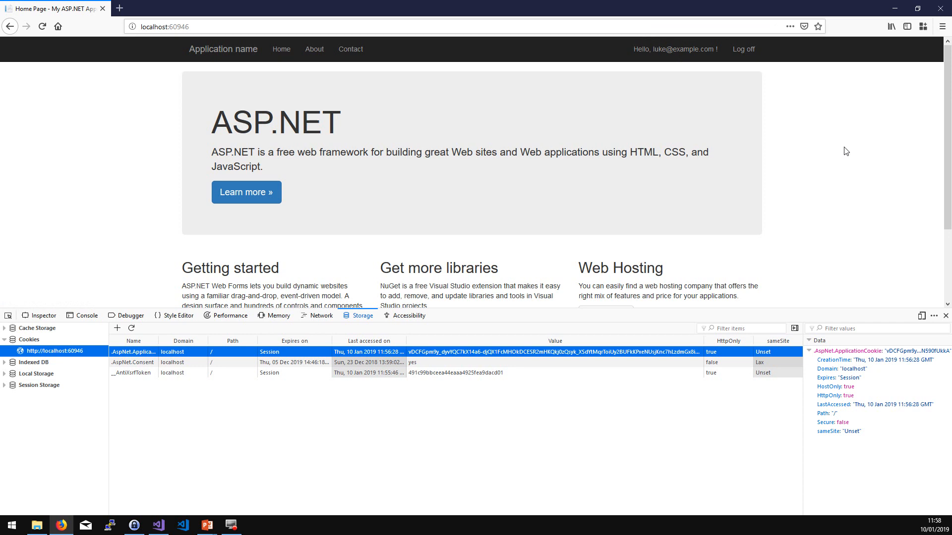
{"action": "mouse_move", "coordinate": [508, 465]}
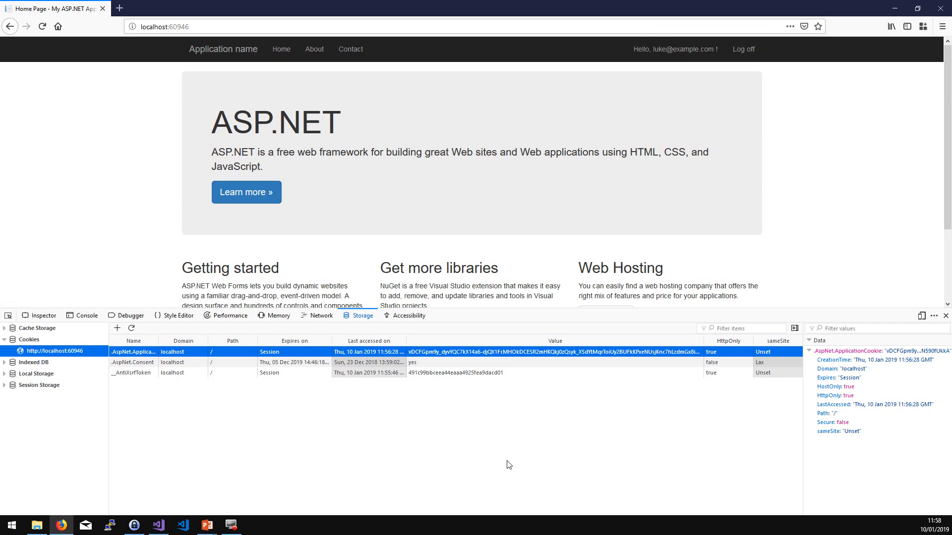
{"action": "mouse_move", "coordinate": [595, 354]}
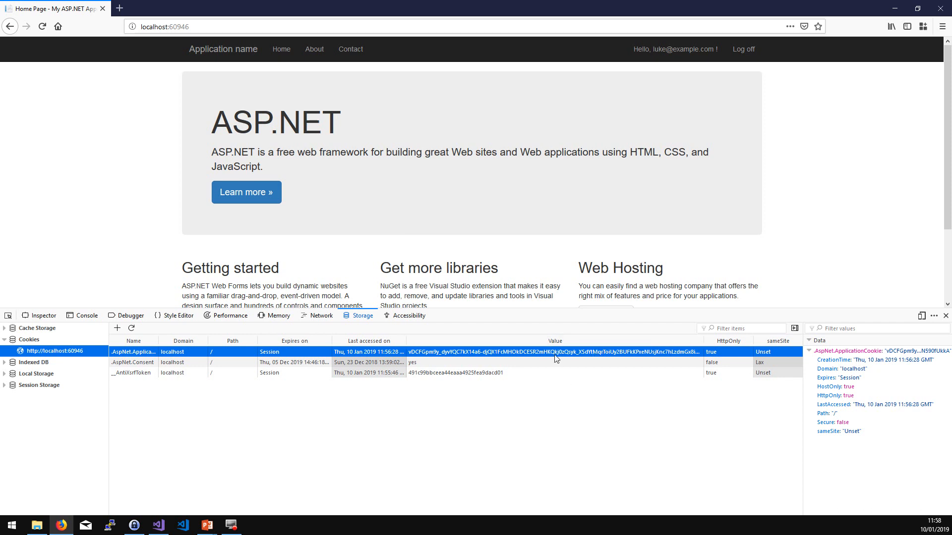
{"action": "mouse_move", "coordinate": [563, 356]}
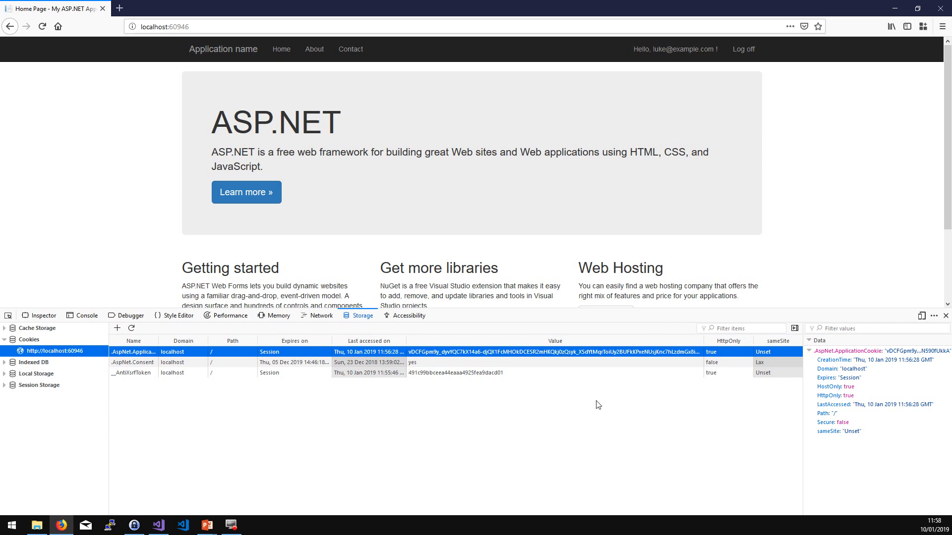
{"action": "mouse_move", "coordinate": [654, 356]}
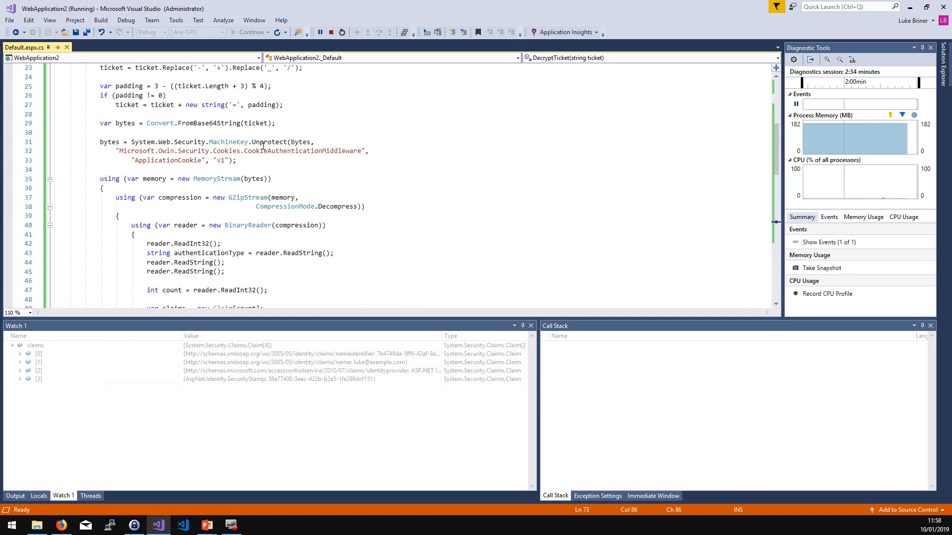
- Inspect the four decrypted claims in Watch 1 beside the DecryptTicket code
{"action": "double_click", "coordinate": [269, 142]}
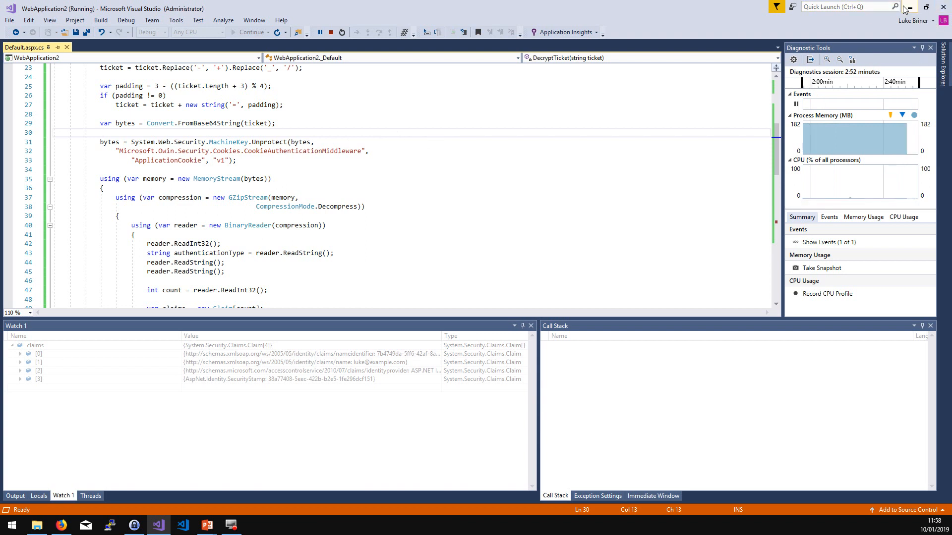
- Minimise Visual Studio and select the .AspNet.Consent cookie in Firefox's storage inspector
{"action": "left_click", "coordinate": [60, 525]}
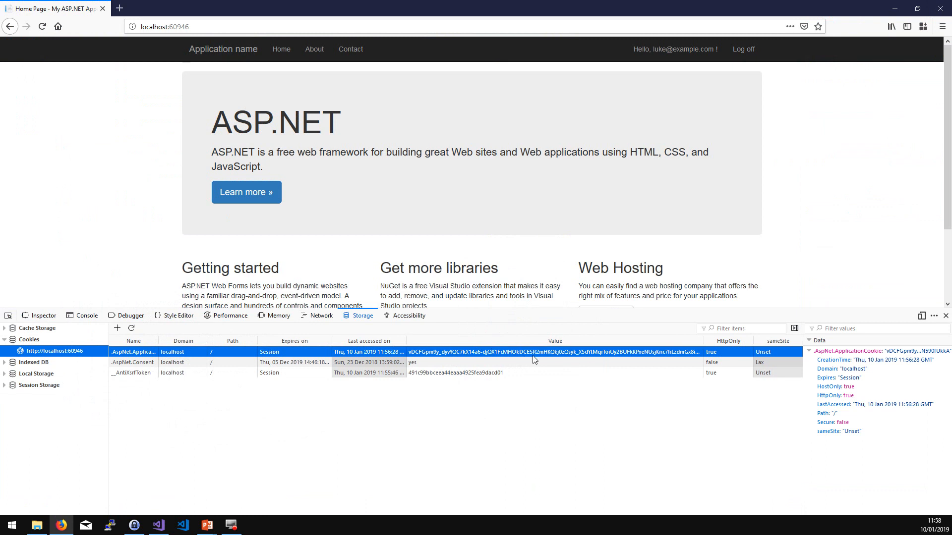
{"action": "left_click", "coordinate": [132, 373]}
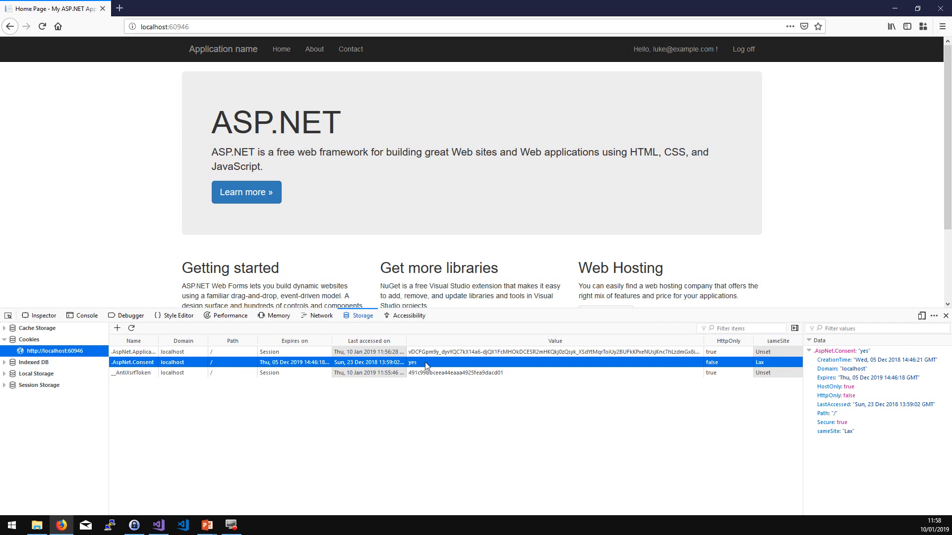
{"action": "mouse_move", "coordinate": [459, 382]}
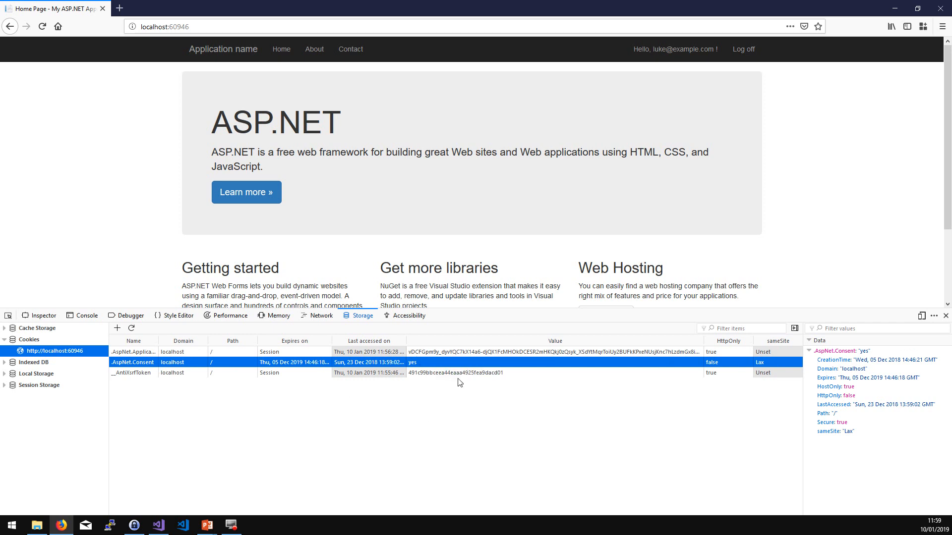
{"action": "mouse_move", "coordinate": [808, 245]}
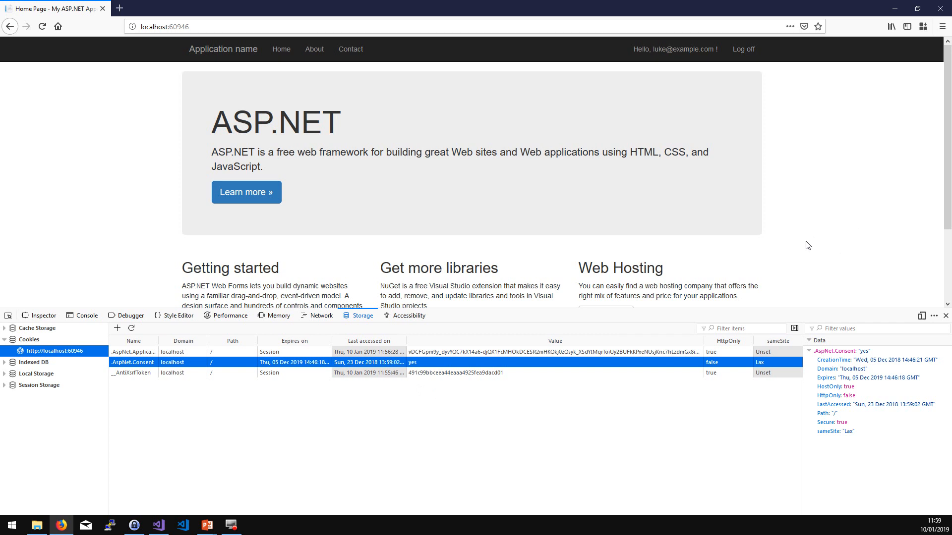
{"action": "mouse_move", "coordinate": [149, 356]}
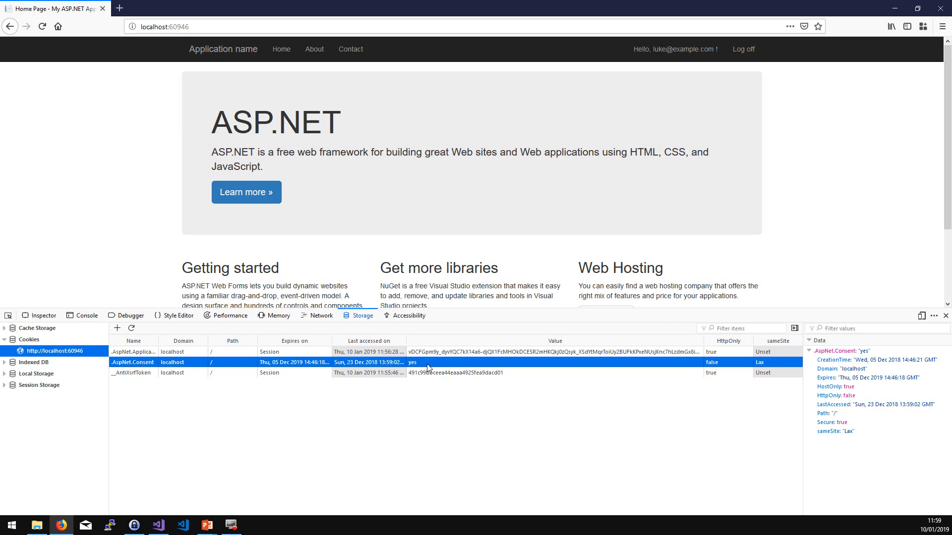
{"action": "mouse_move", "coordinate": [934, 21]}
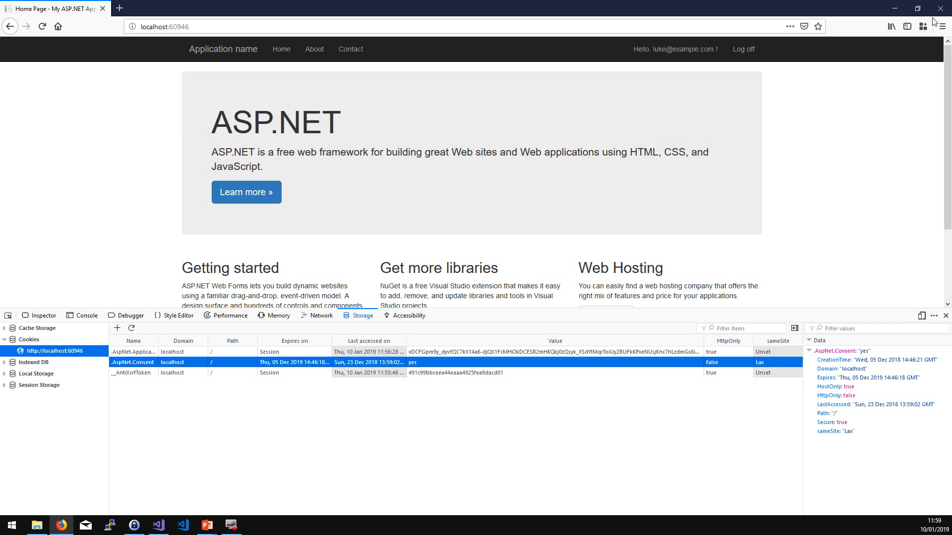